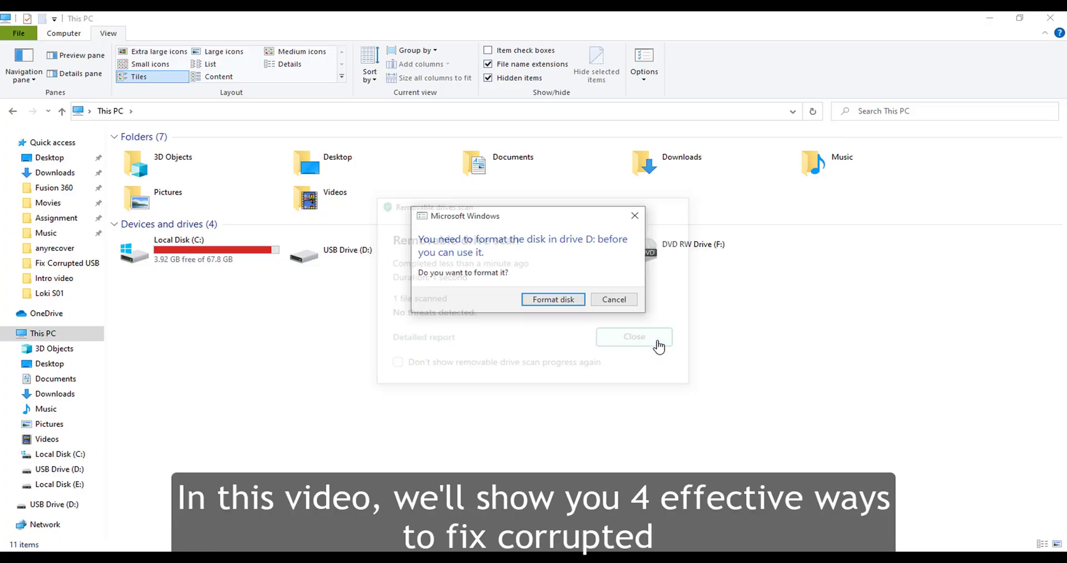
# Decline the 'You need to format the disk' prompt for the unreadable USB drive
pyautogui.click(634, 337)
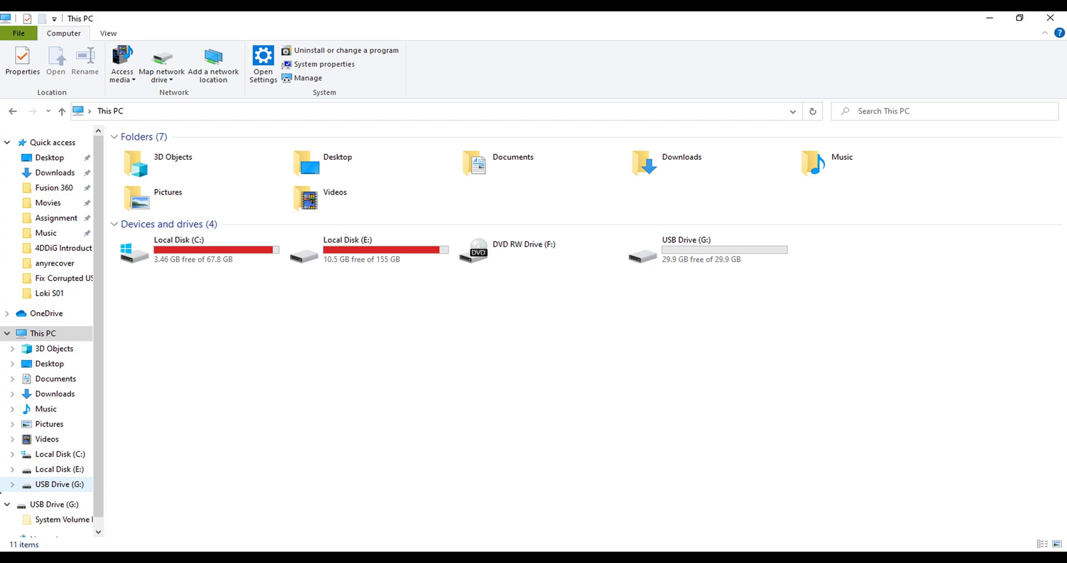
# Reach Disk Management via This PC > Manage and start changing the D: volume's drive letter
pyautogui.rightClick(6, 552)
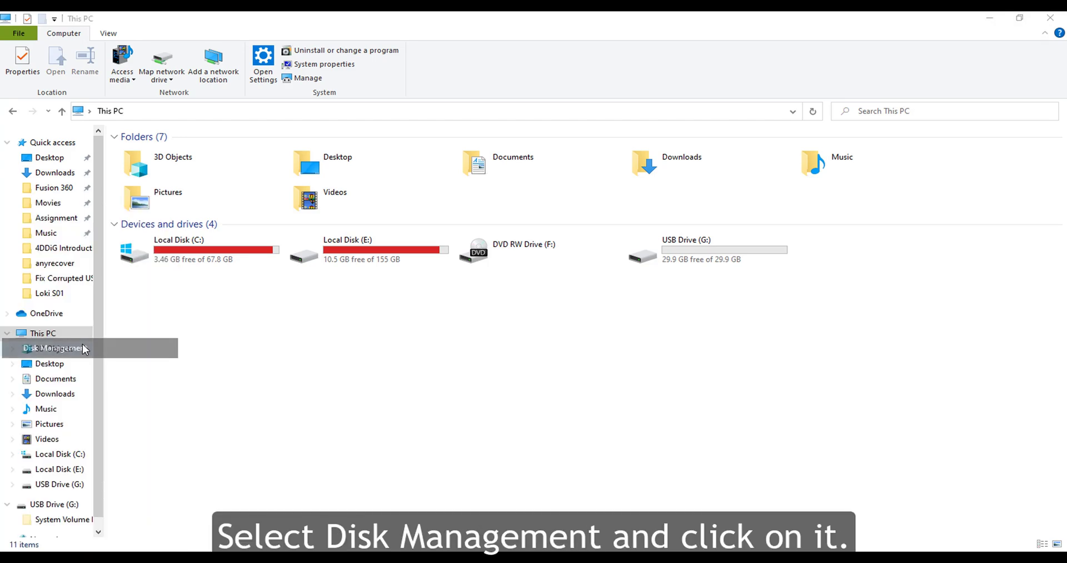
pyautogui.click(54, 348)
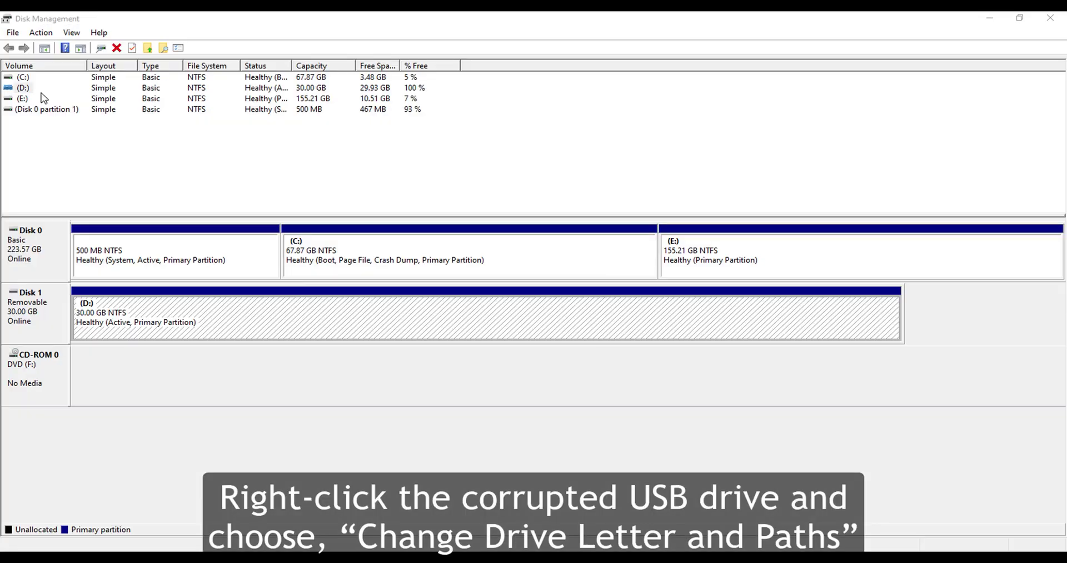
pyautogui.rightClick(23, 86)
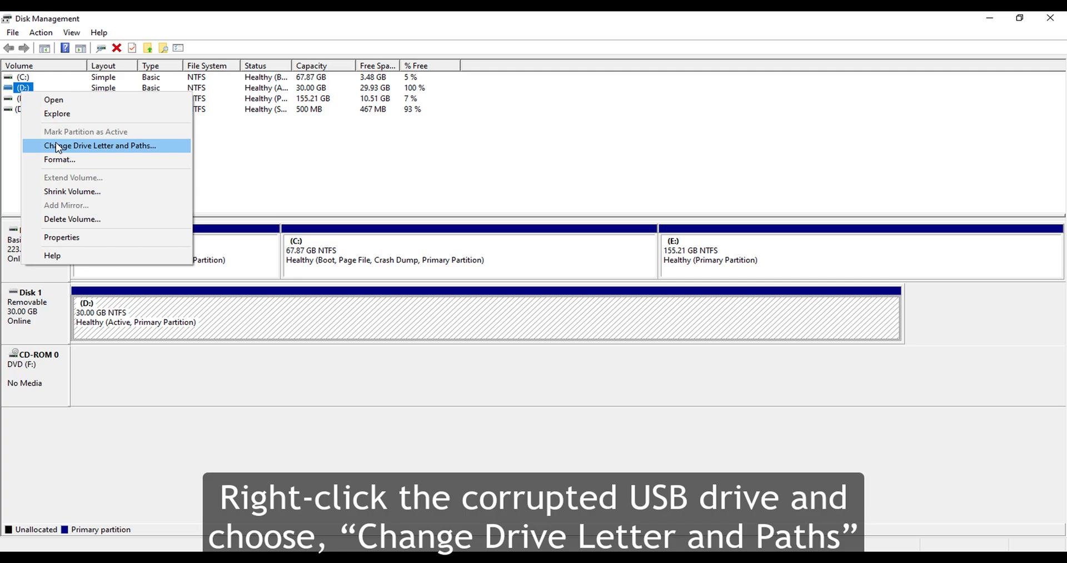
pyautogui.click(98, 145)
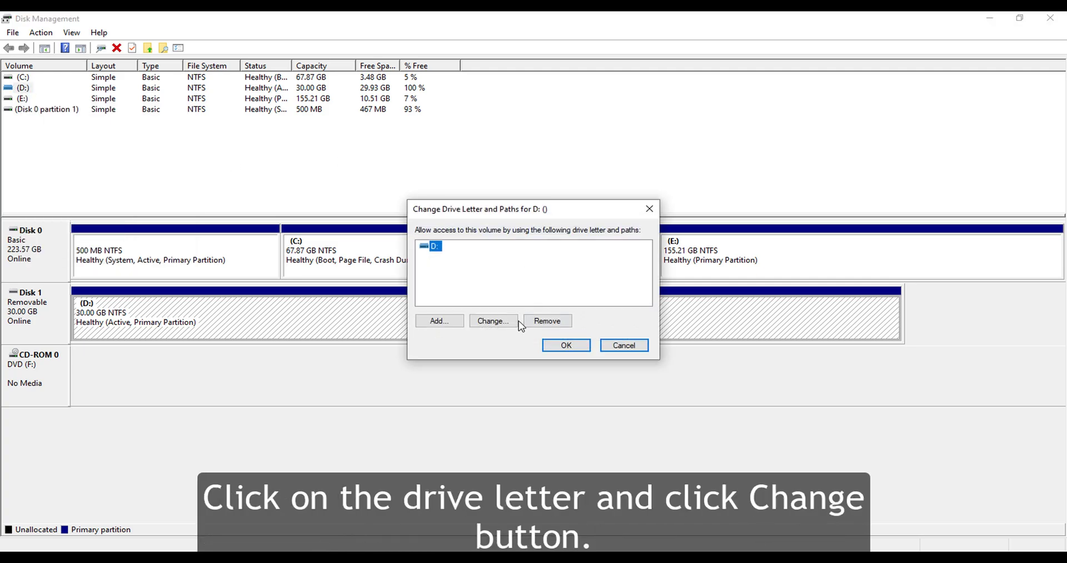
# Assign the 30 GB USB volume a new letter instead of D and accept the compatibility warning
pyautogui.click(492, 322)
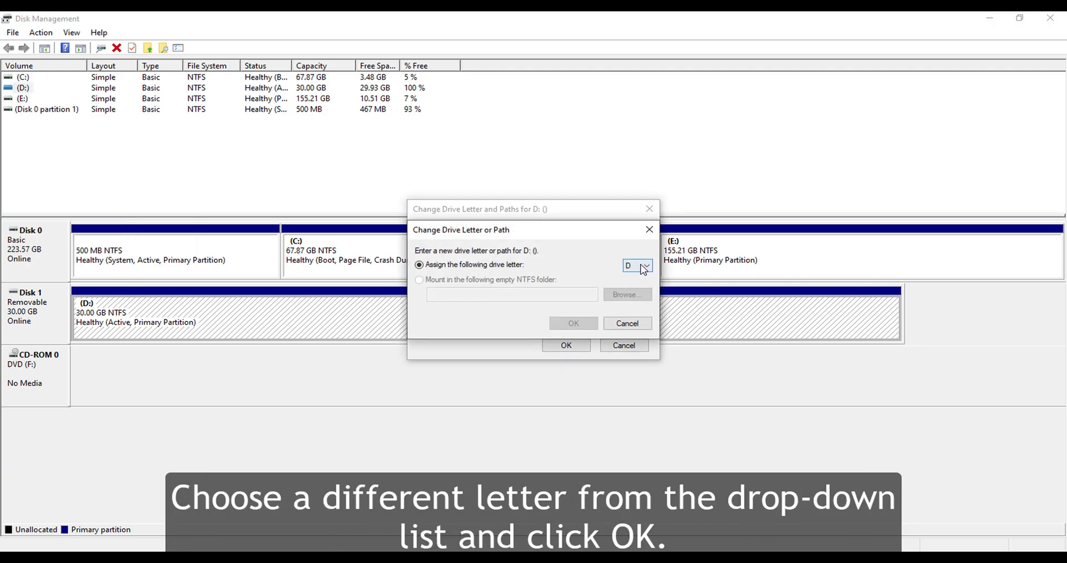
pyautogui.click(573, 323)
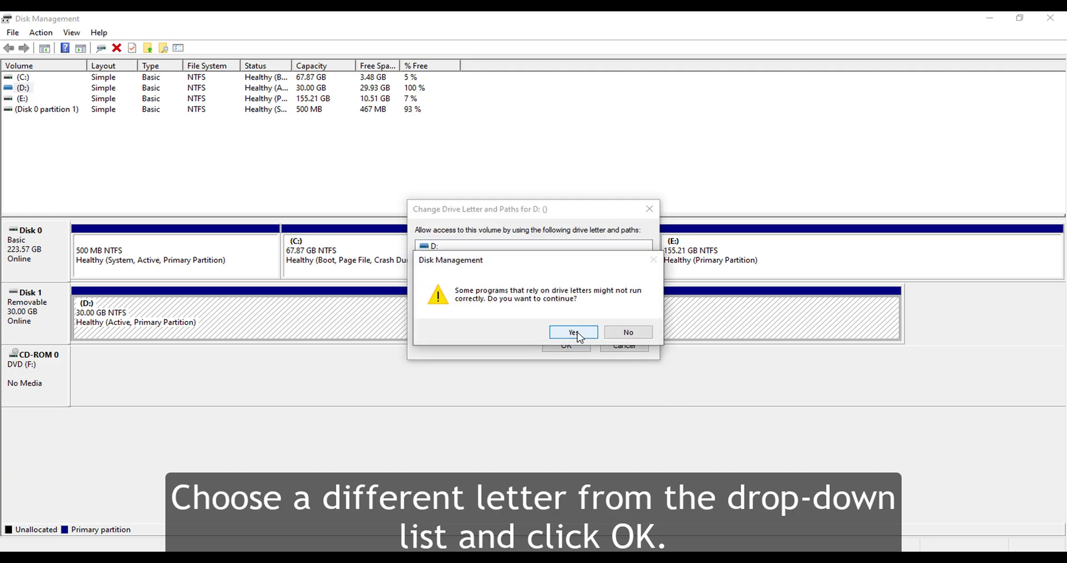
pyautogui.click(573, 331)
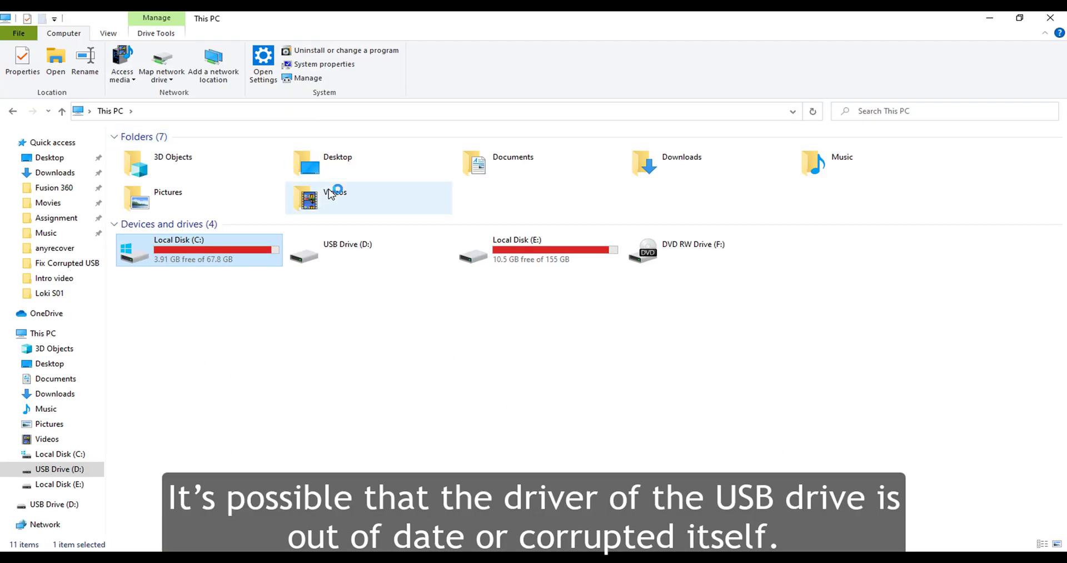
# Show Device Manager in Computer Management with the Disk drives category expanded
pyautogui.click(382, 368)
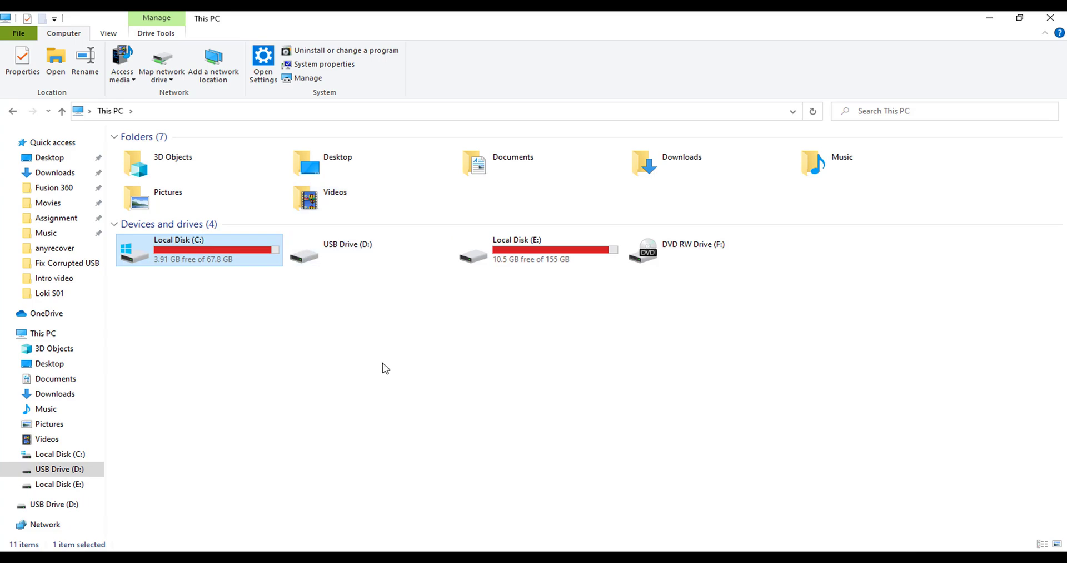
pyautogui.click(307, 63)
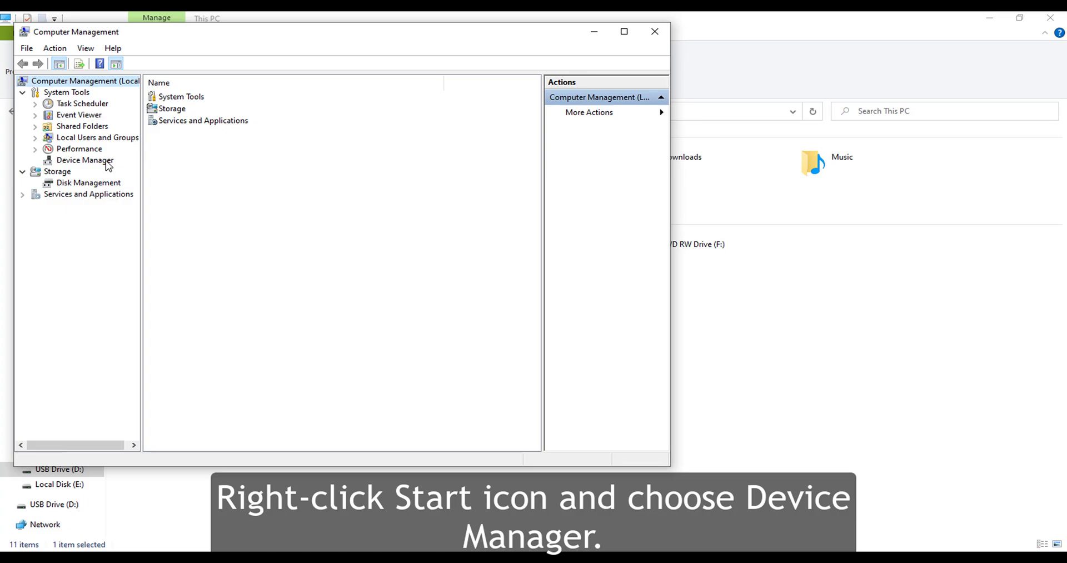
pyautogui.click(85, 159)
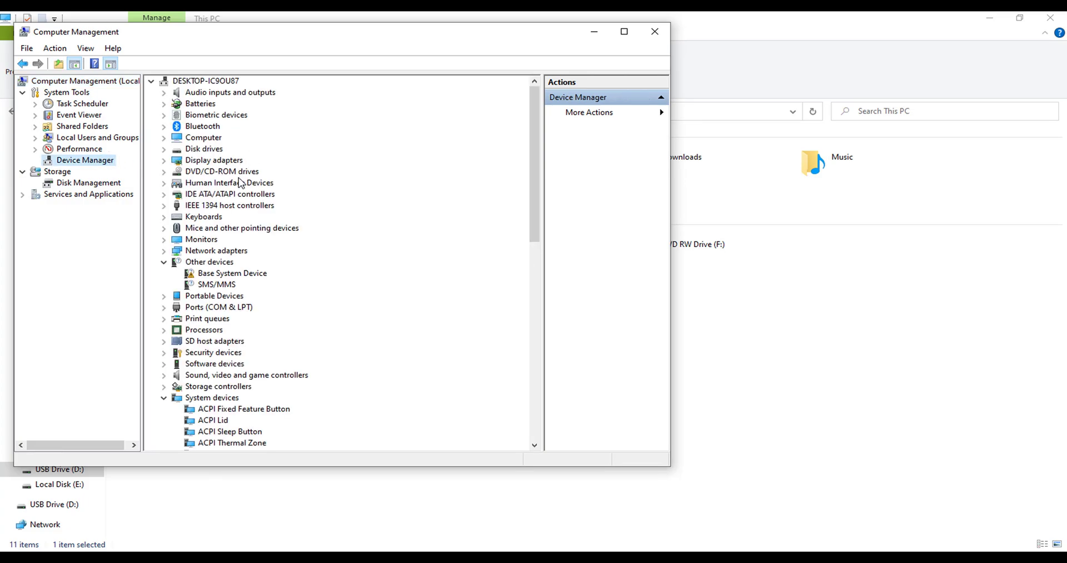
pyautogui.click(163, 149)
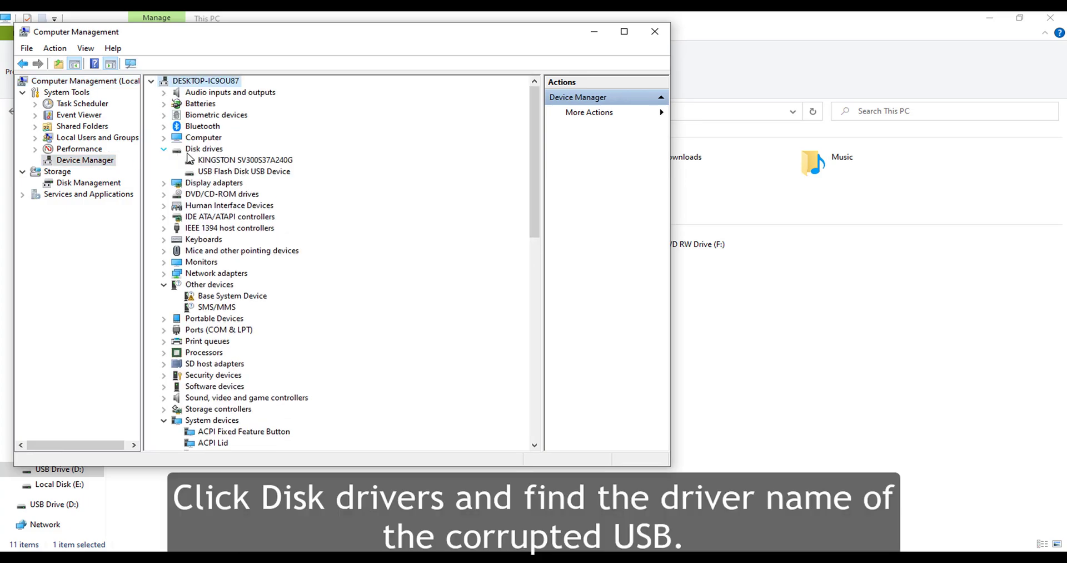
# Uninstall the USB Flash Disk USB Device and confirm its removal
pyautogui.click(245, 172)
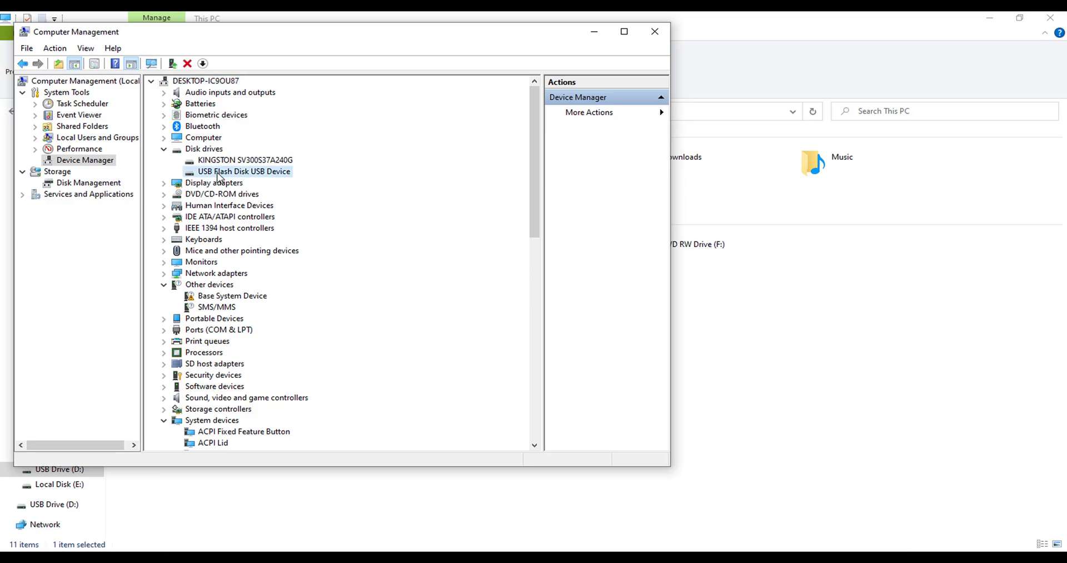
pyautogui.rightClick(243, 171)
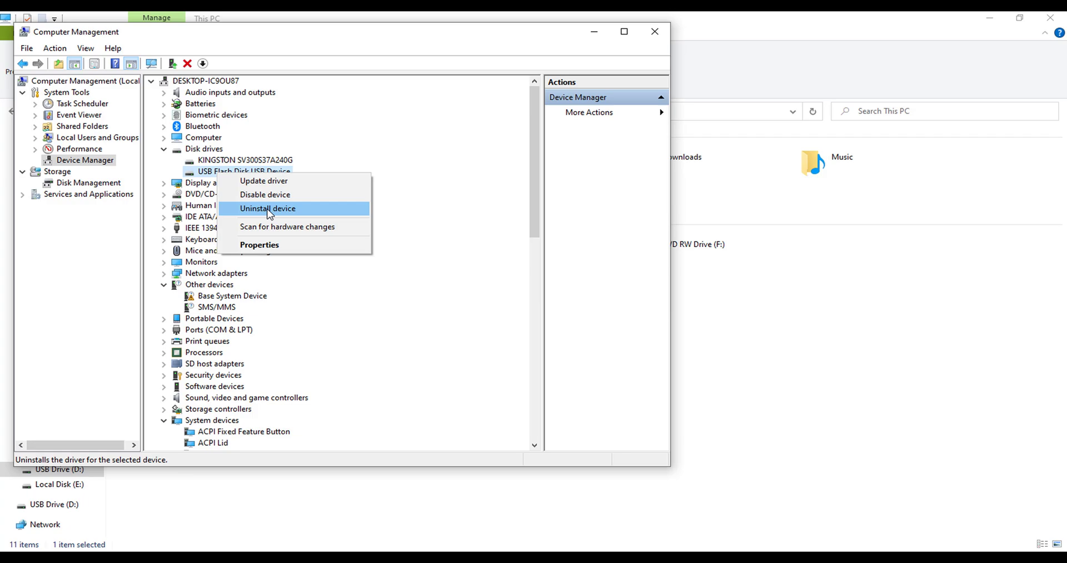
pyautogui.click(268, 208)
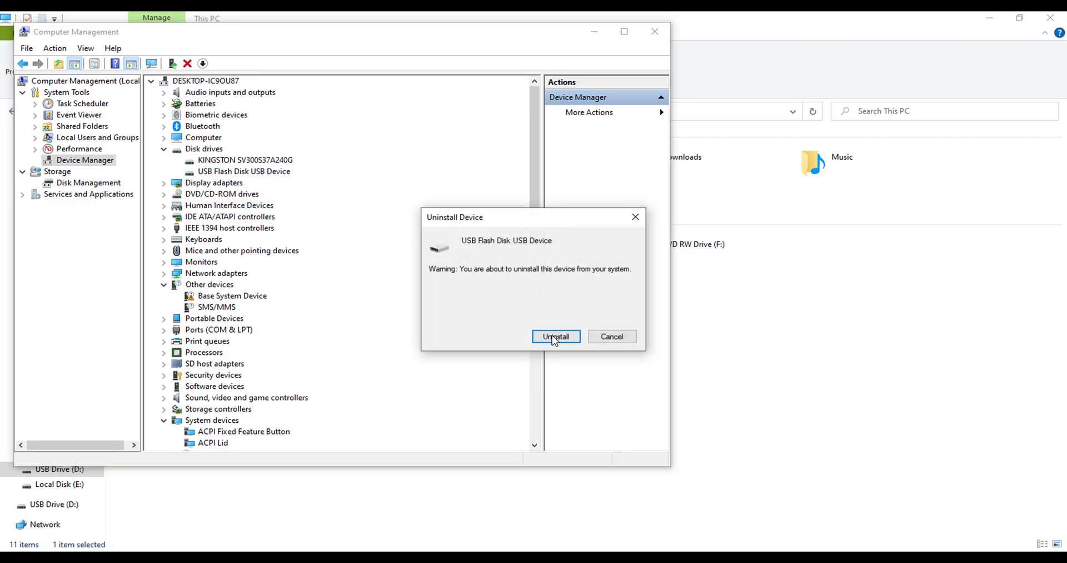
pyautogui.click(556, 336)
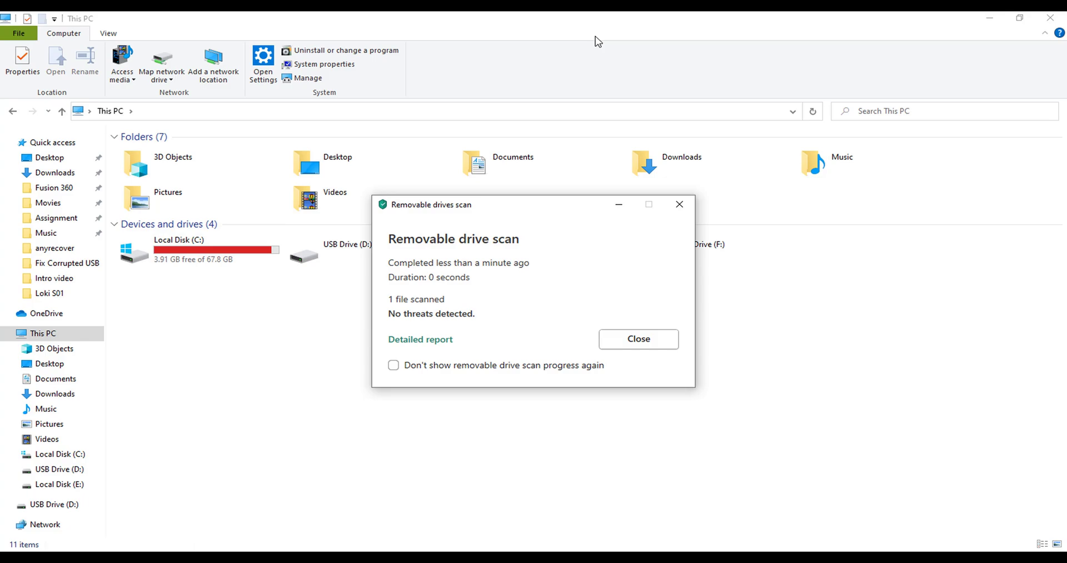
pyautogui.moveTo(639, 333)
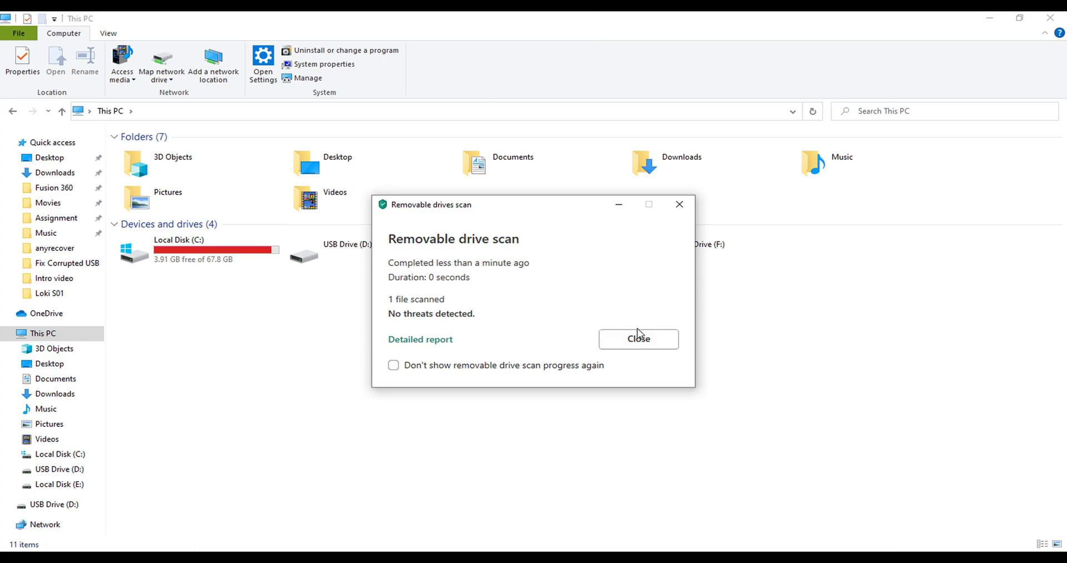
# Close the removable drive scan report showing no threats detected
pyautogui.click(638, 338)
pyautogui.write('cmd')
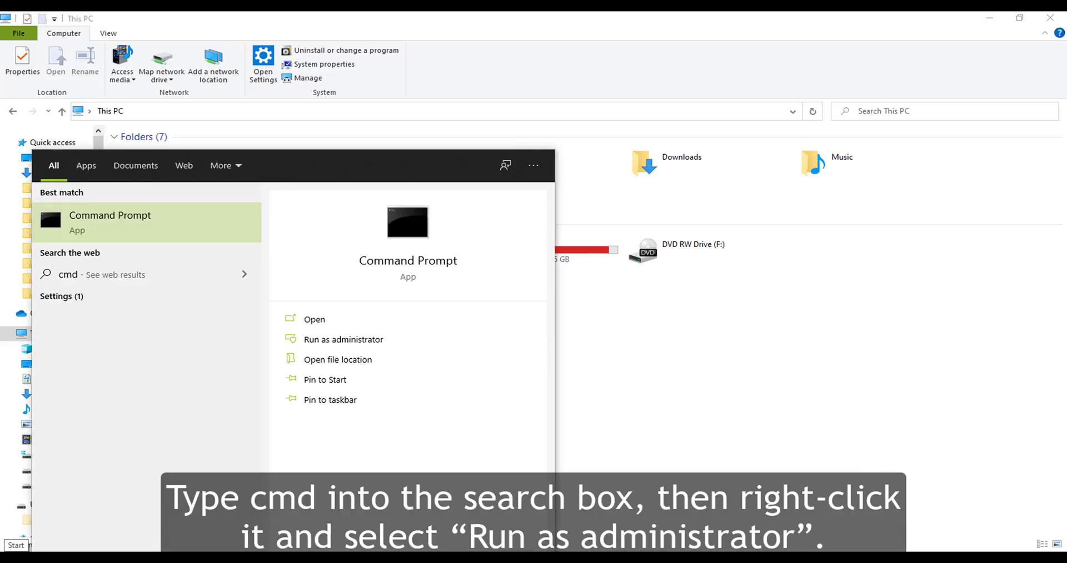
pyautogui.moveTo(344, 339)
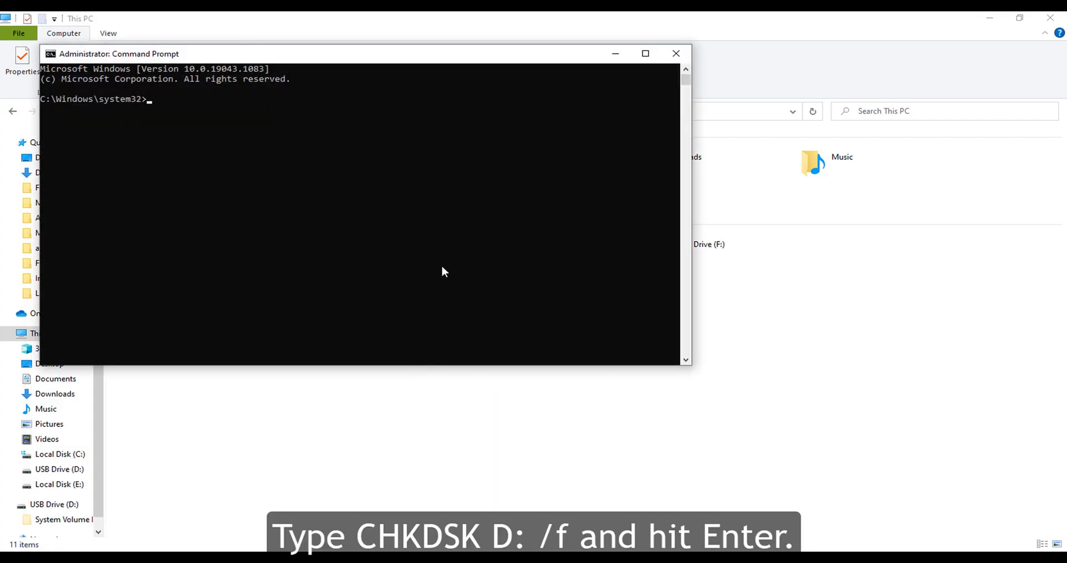
# Enter a chkdsk d: /f disk-repair command in the administrator Command Prompt
pyautogui.write('chkdis')
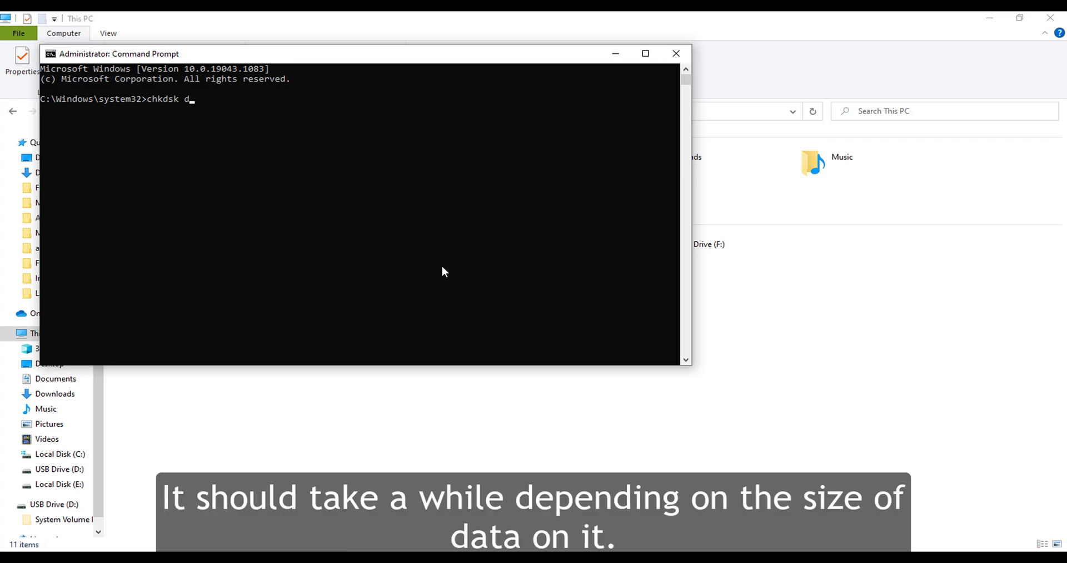
pyautogui.write(':')
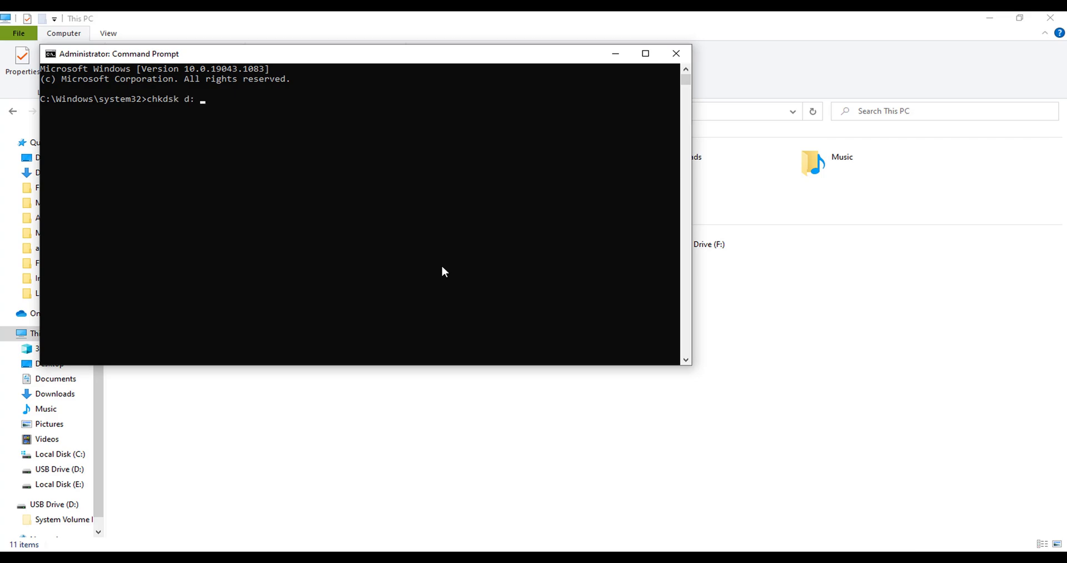
pyautogui.write('/f')
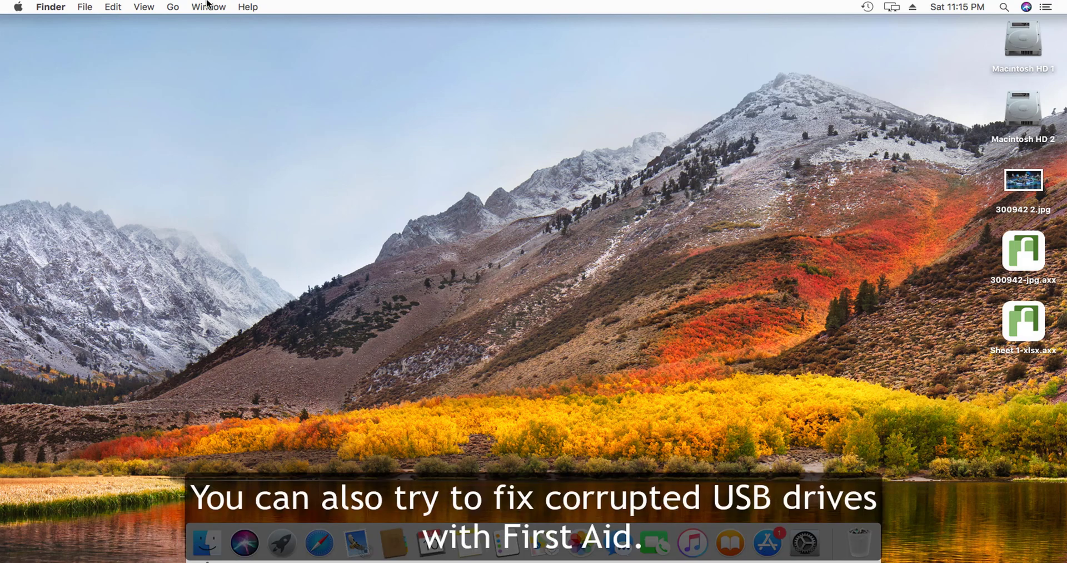
# Launch Disk Utility from Finder's Utilities folder with the window maximized
pyautogui.click(172, 6)
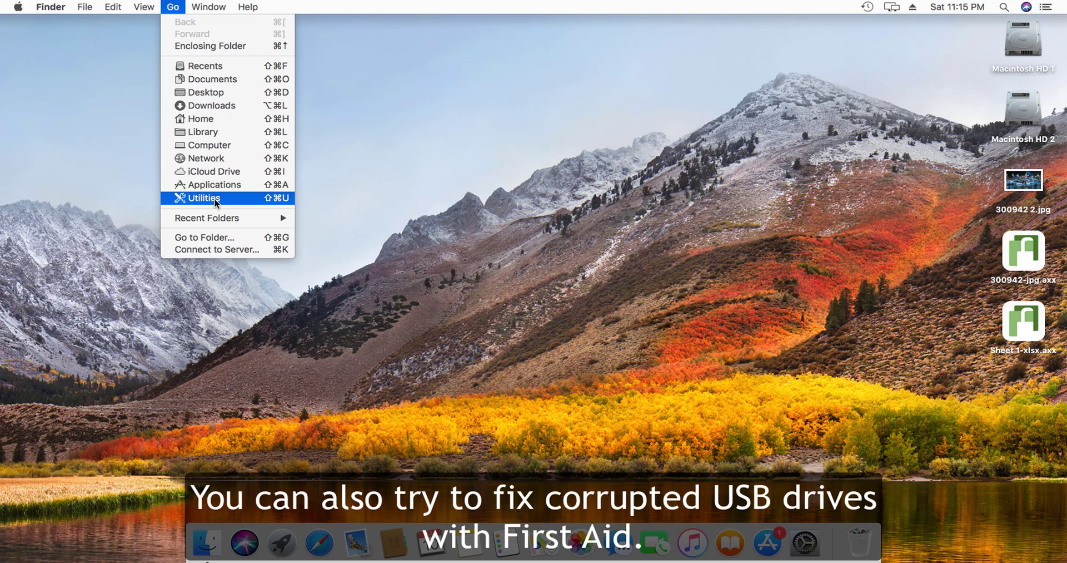
pyautogui.click(202, 198)
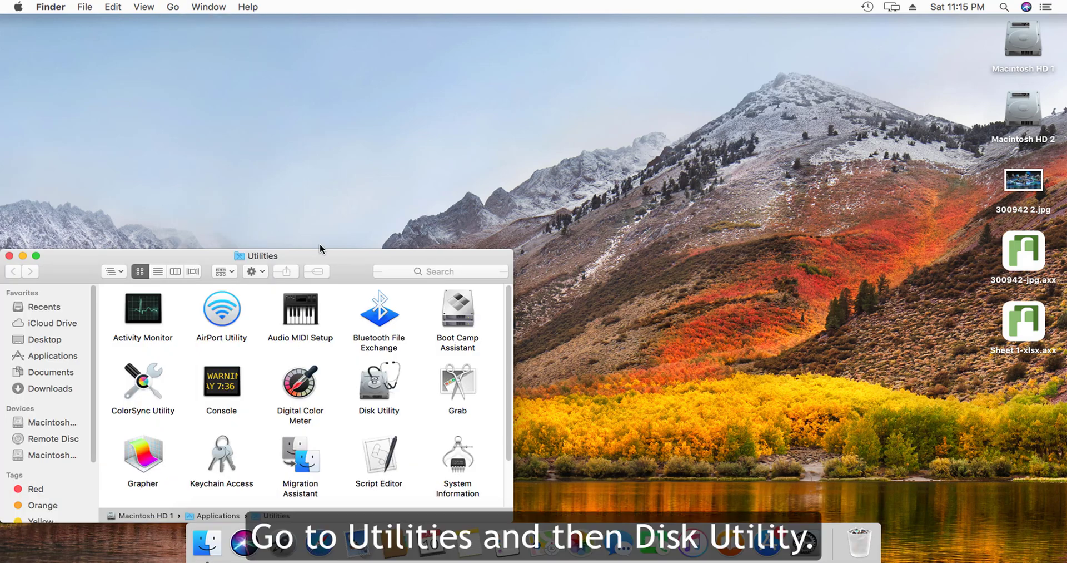
pyautogui.click(37, 256)
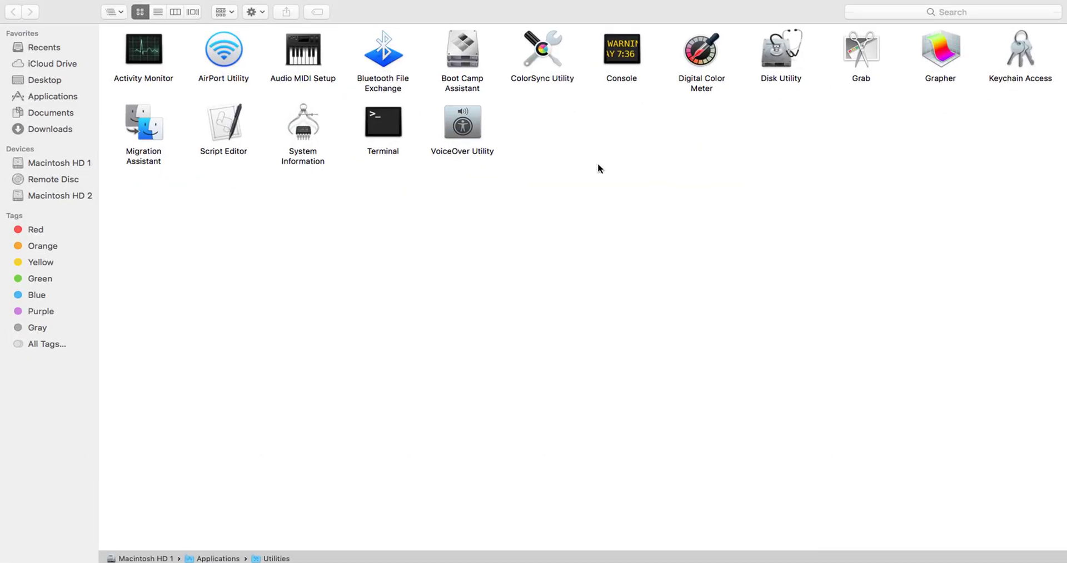
pyautogui.click(780, 54)
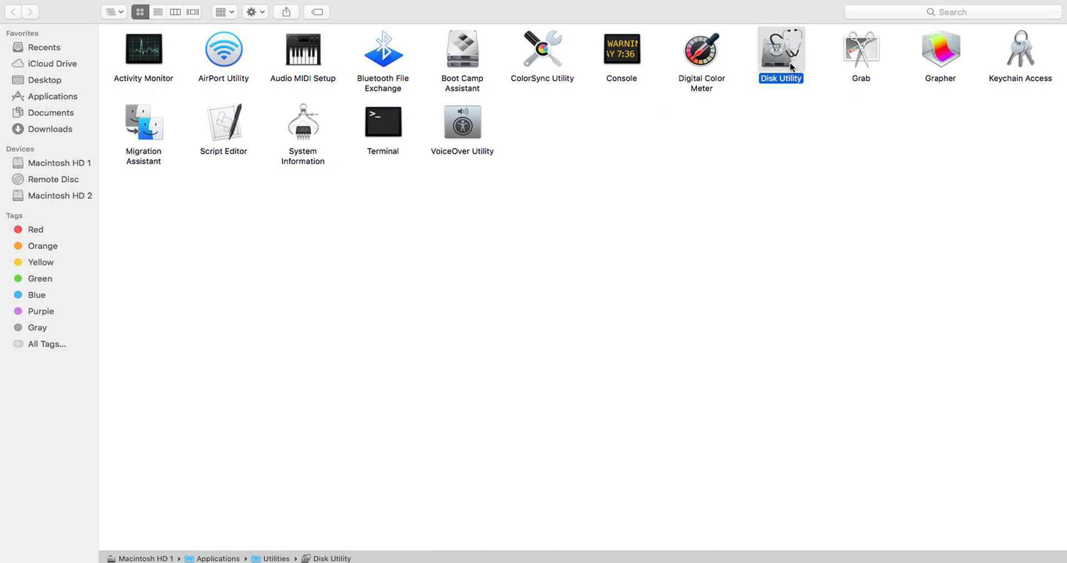
pyautogui.doubleClick(781, 49)
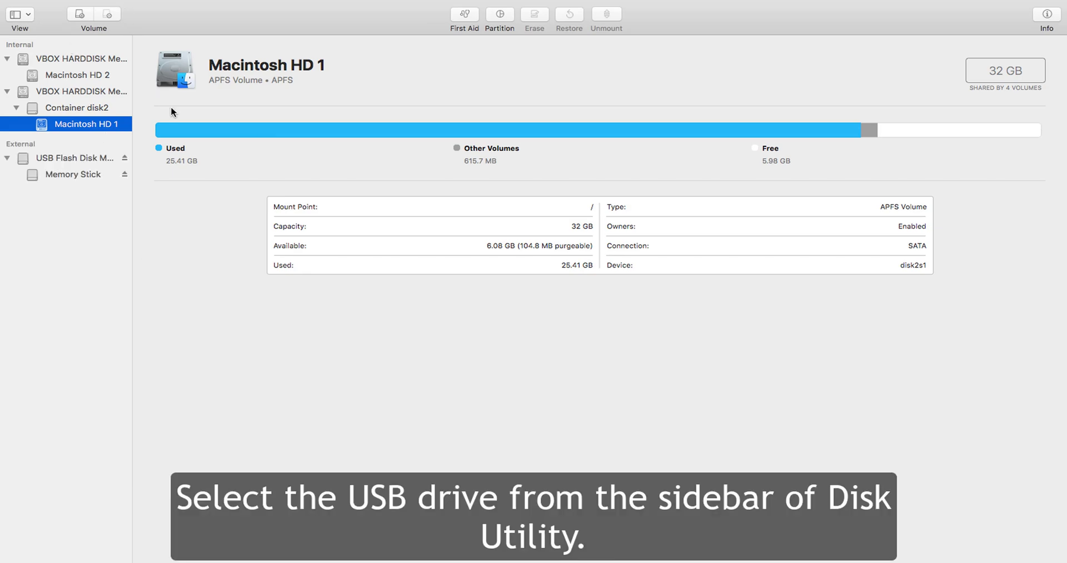
# Run First Aid on USB Flash Disk Media, review the successful details and finish with Done
pyautogui.click(74, 158)
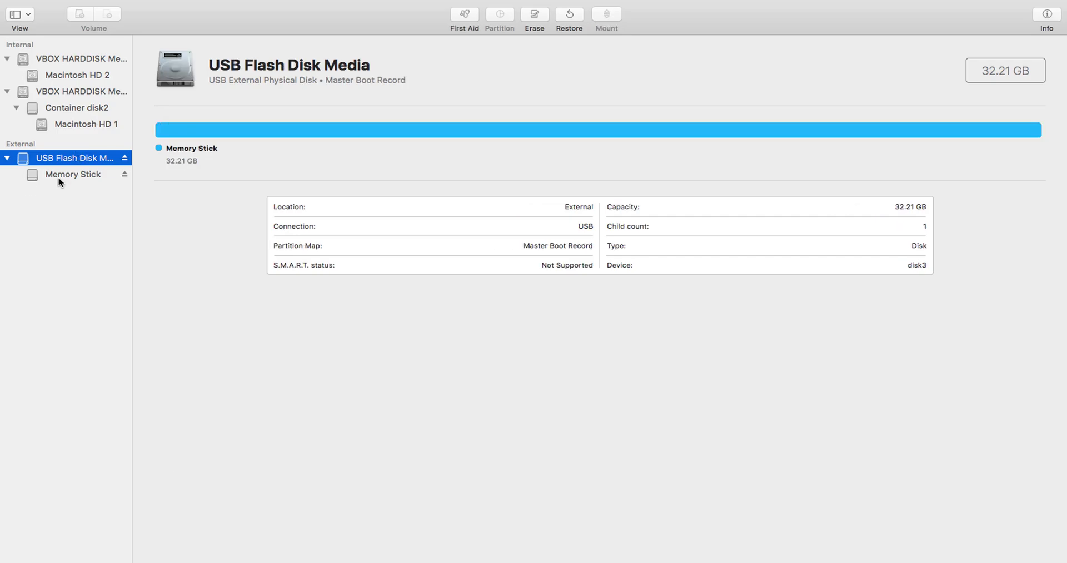
pyautogui.click(464, 15)
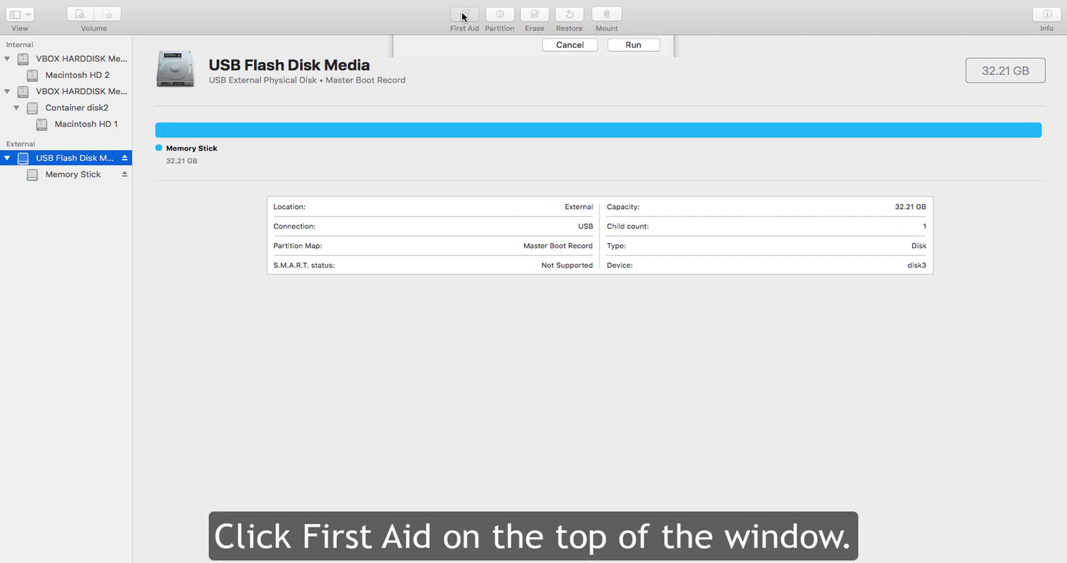
pyautogui.click(632, 45)
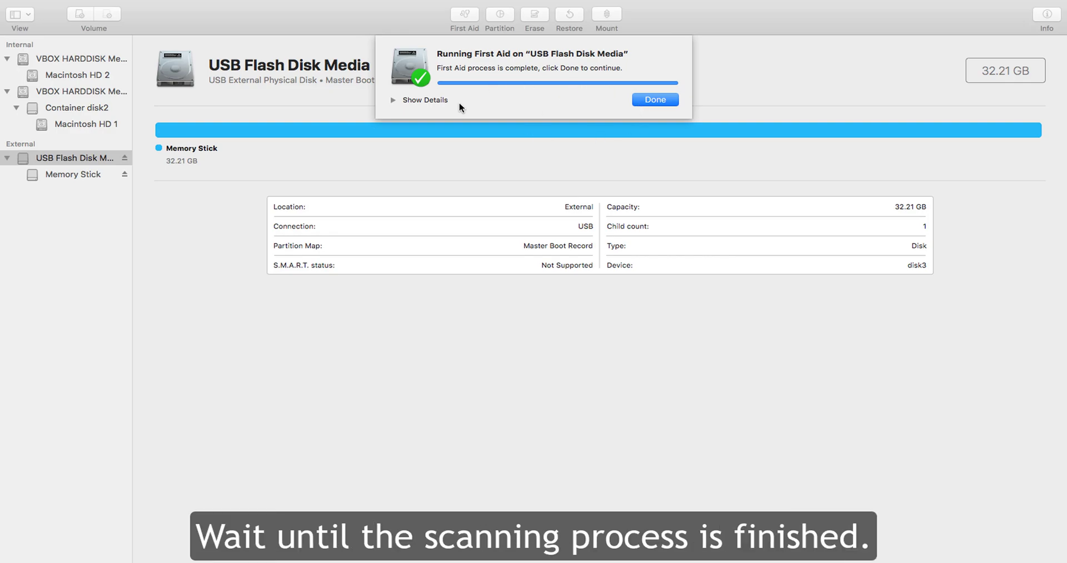
pyautogui.click(420, 98)
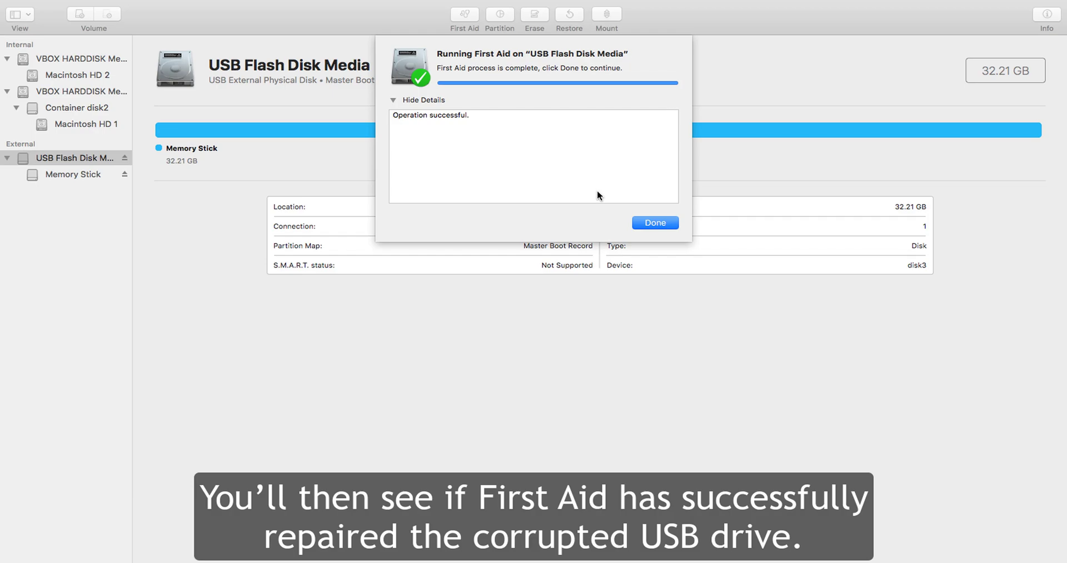
pyautogui.click(653, 222)
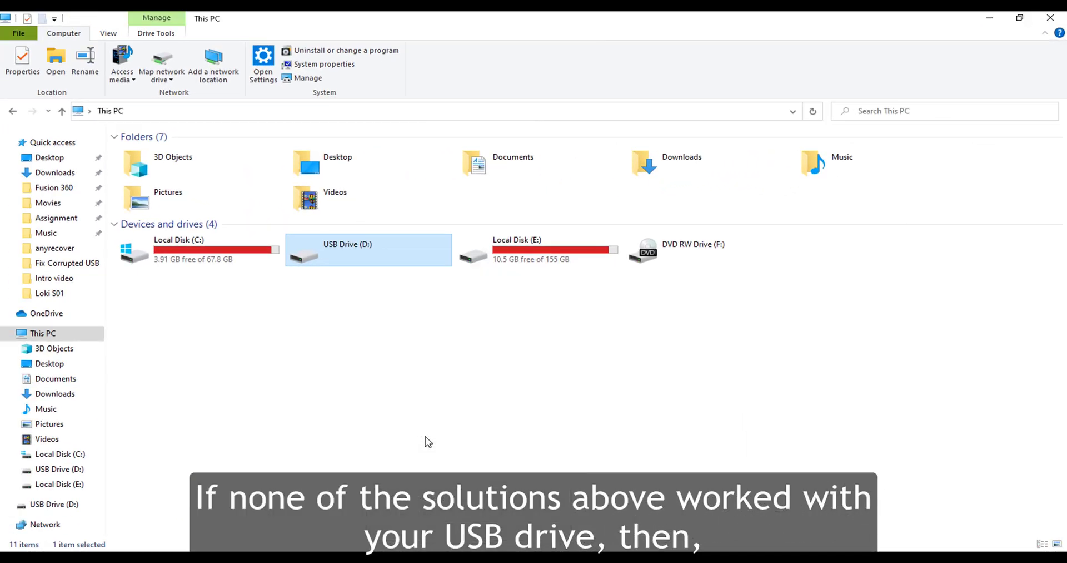
# Start a quick NTFS format of USB Drive (D:) and confirm erasing all its data
pyautogui.click(141, 457)
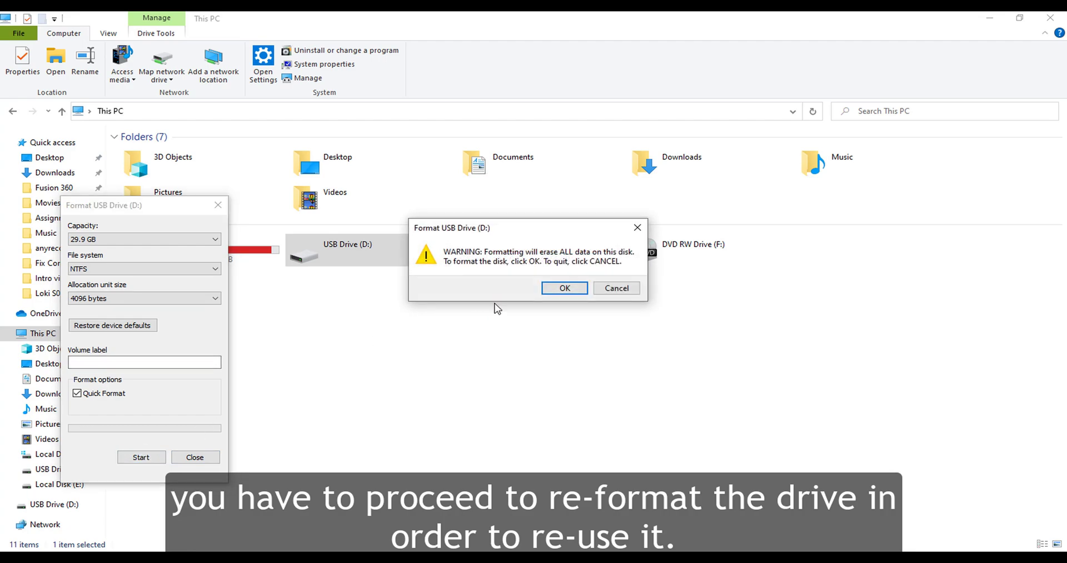
pyautogui.click(564, 288)
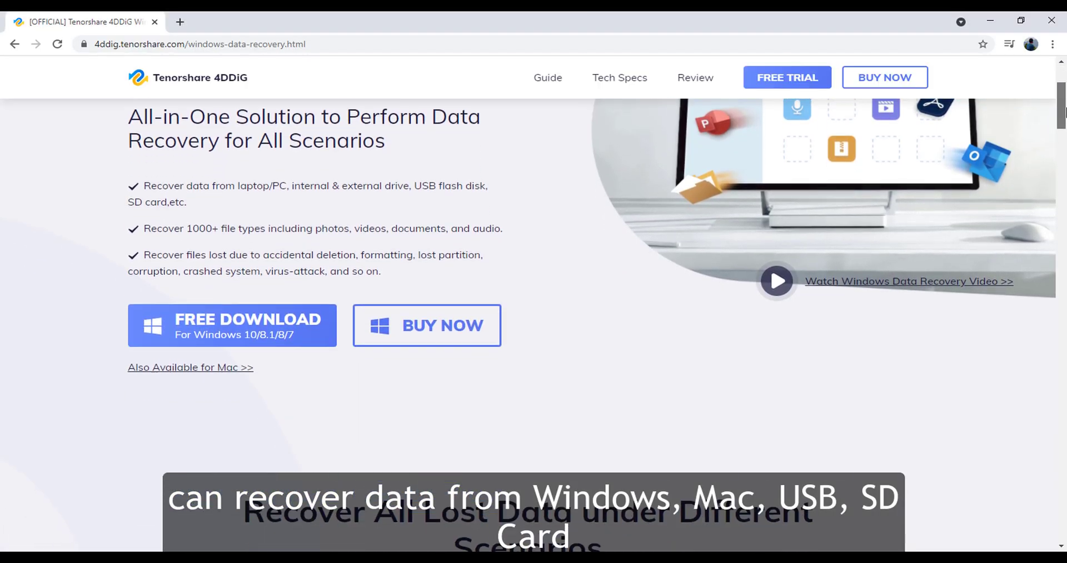
# Scroll the 4DDiG page to the Recover All Lost Data under Different Scenarios section
pyautogui.scroll(-3)
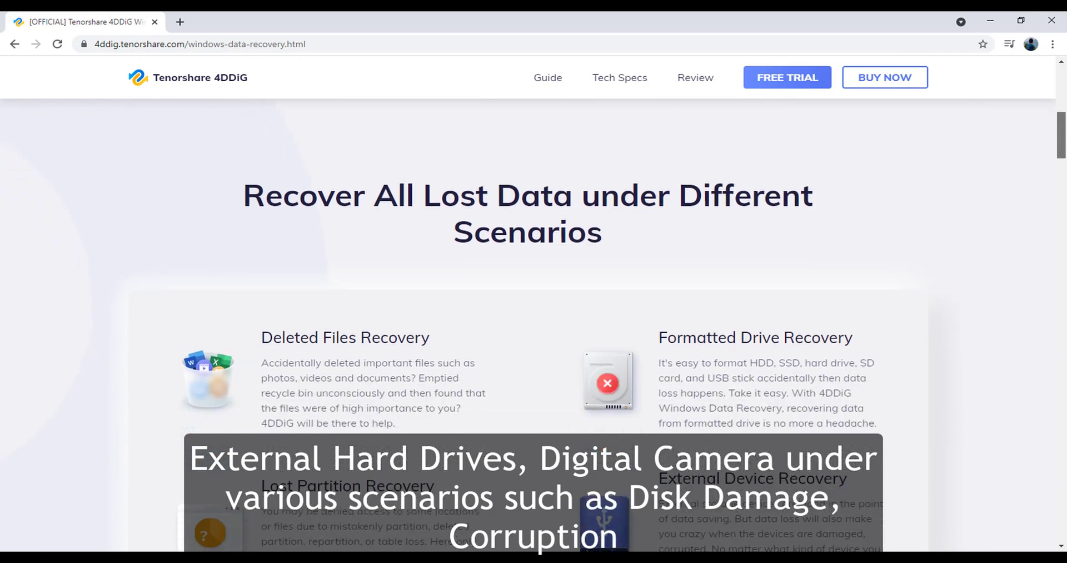
pyautogui.scroll(-3)
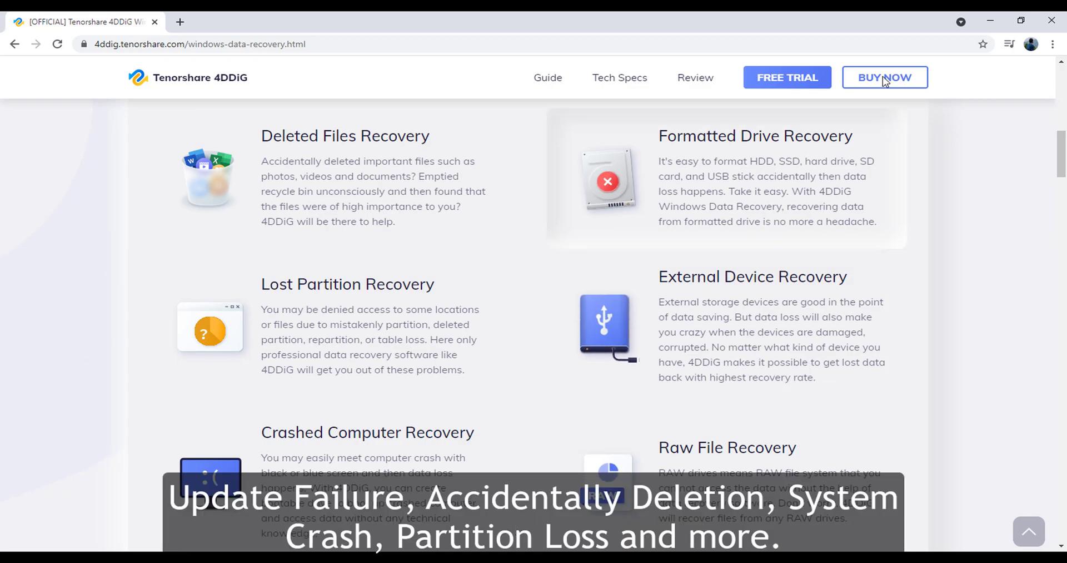
pyautogui.moveTo(990, 21)
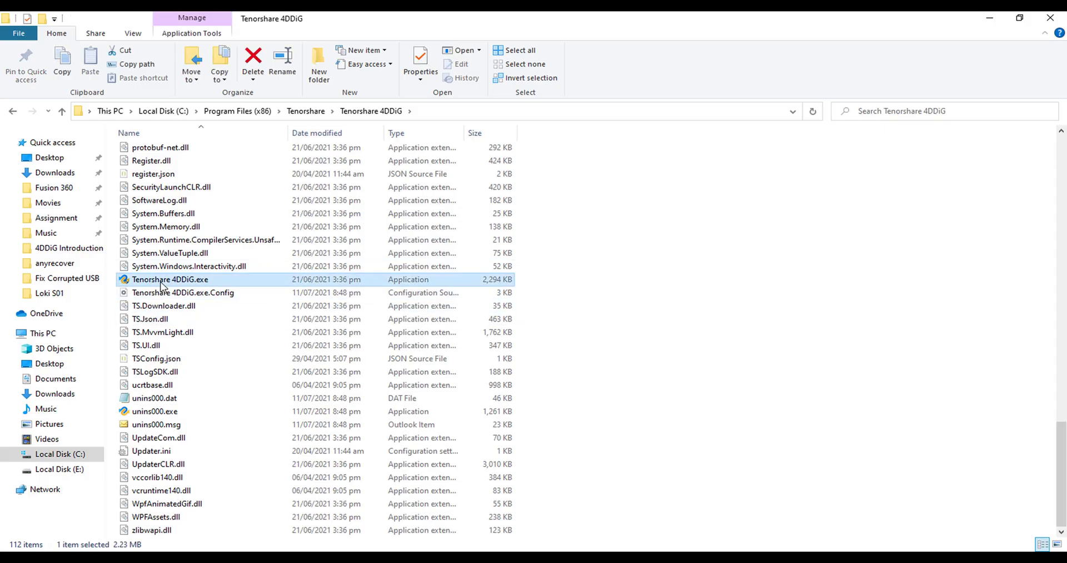
# Launch Tenorshare 4DDiG.exe and start scanning USB Drive (D:) for lost files
pyautogui.doubleClick(170, 279)
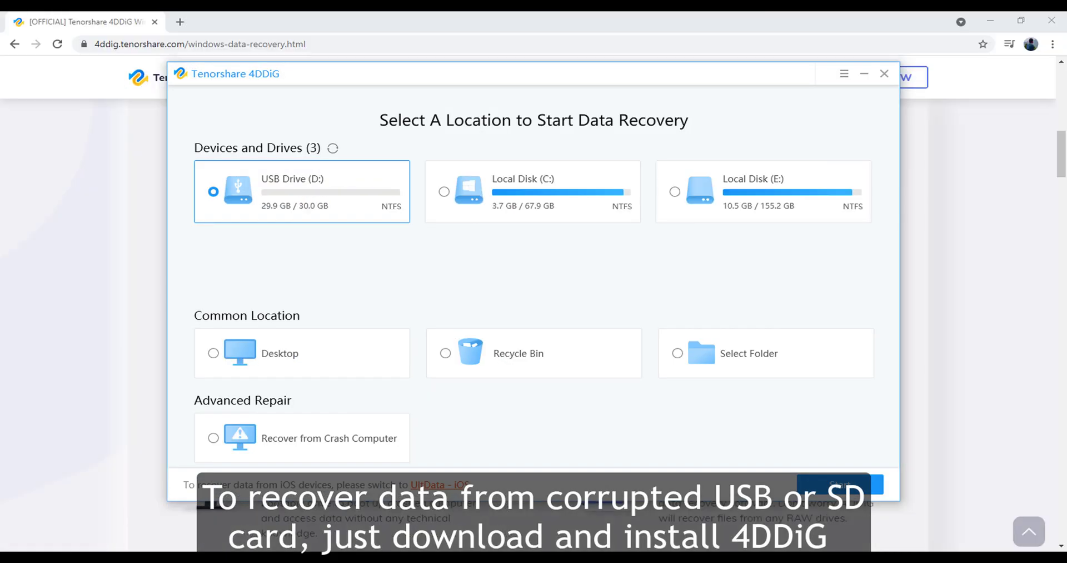
pyautogui.moveTo(532, 266)
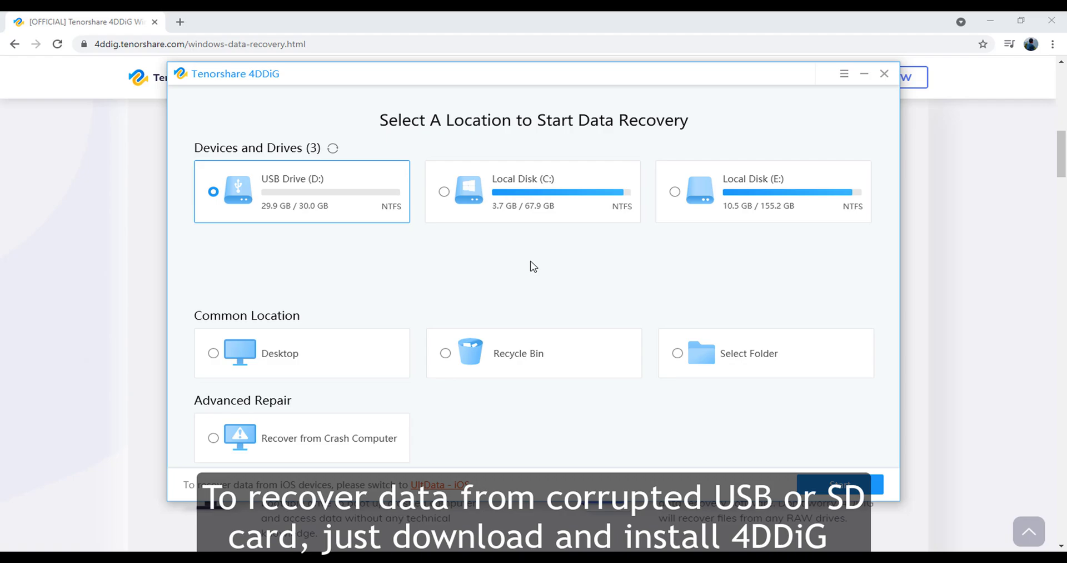
pyautogui.moveTo(368, 228)
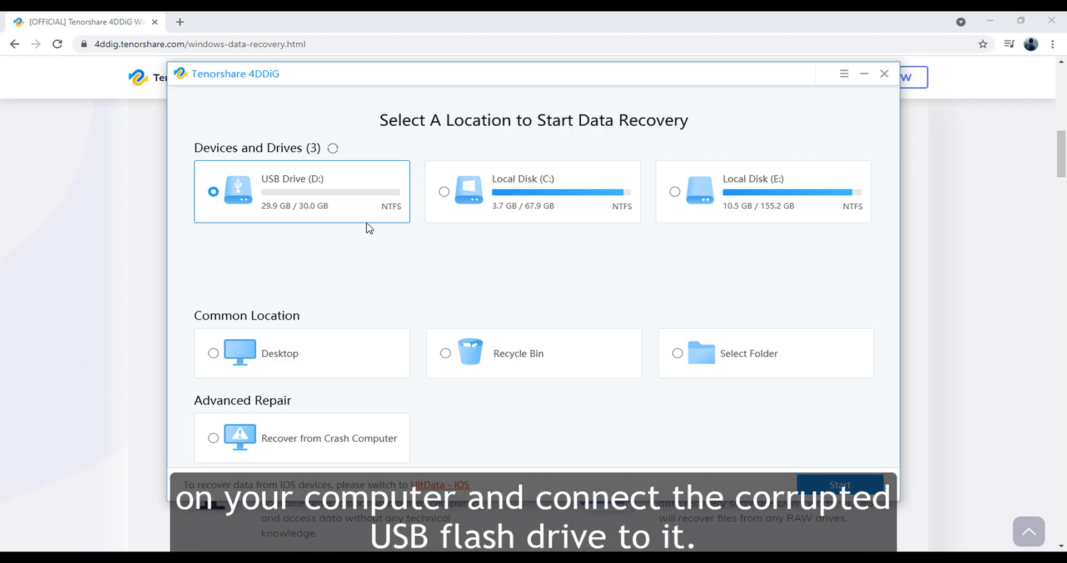
pyautogui.moveTo(290, 207)
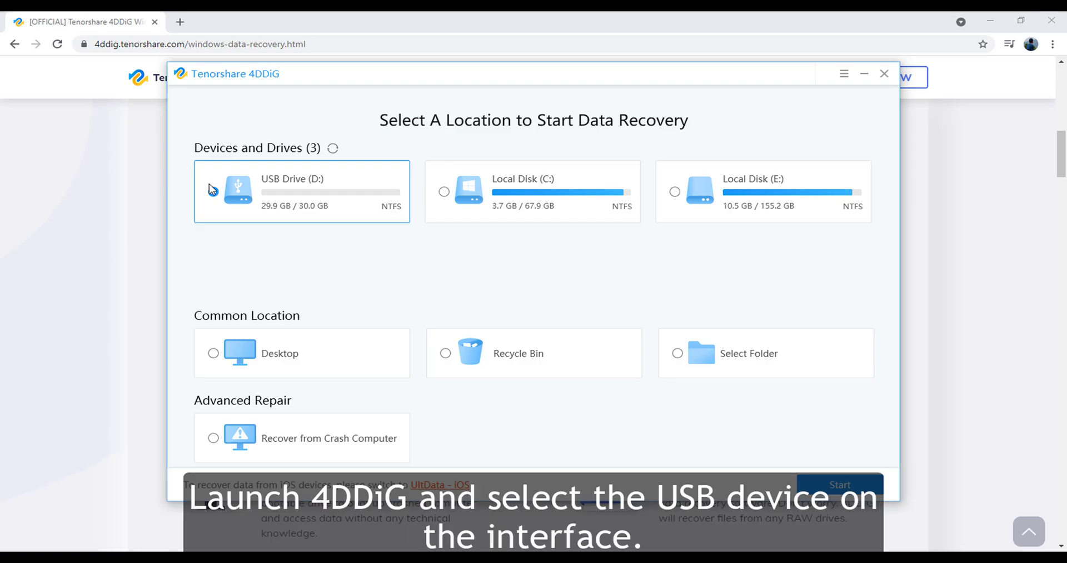
pyautogui.click(214, 191)
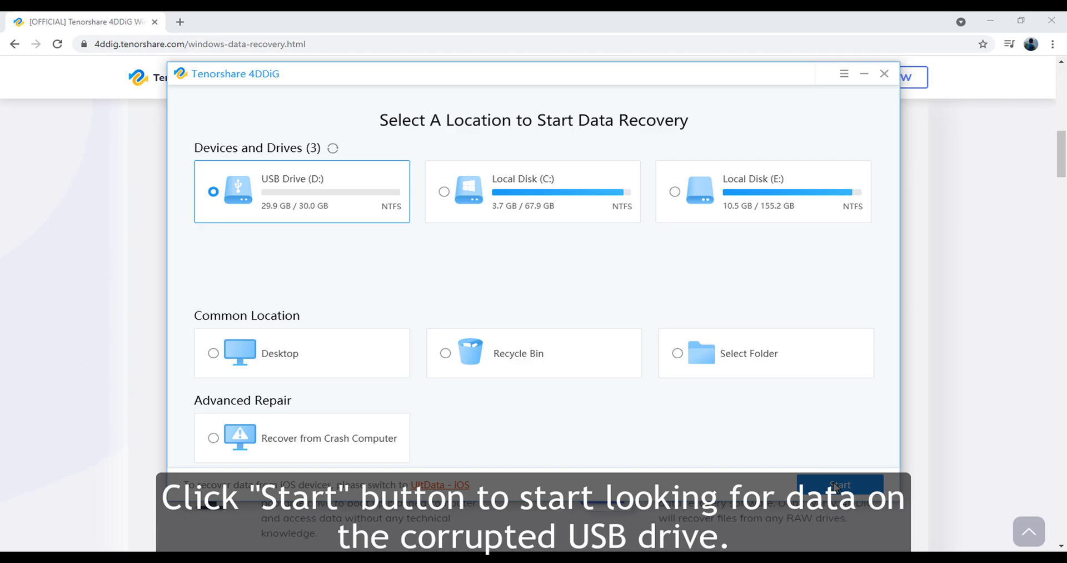
pyautogui.click(841, 485)
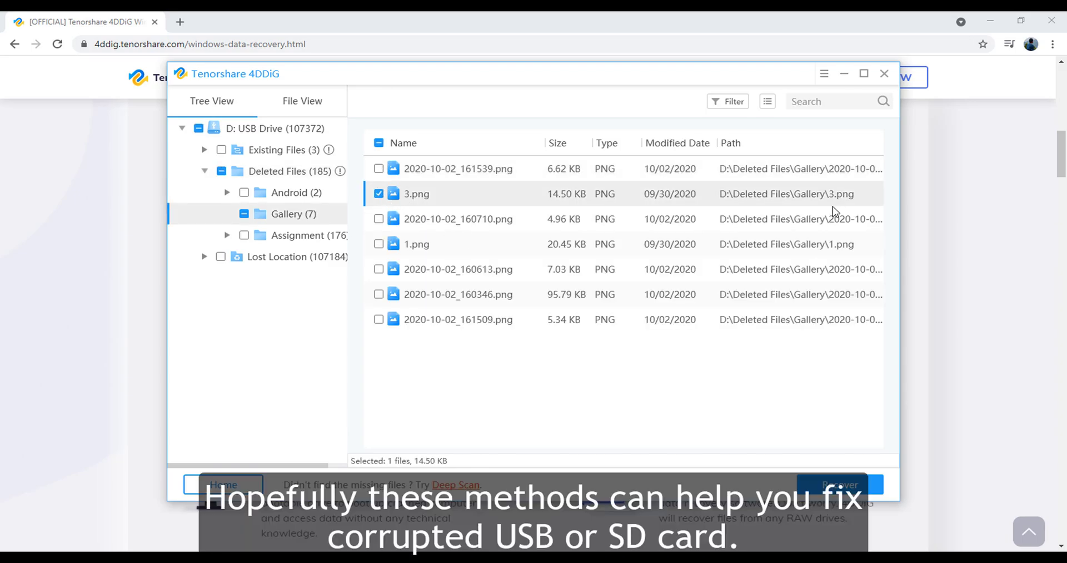
# Recover the deleted 3.png (14.50 KB) to Local Disk (C:) and view it in Photos
pyautogui.click(841, 485)
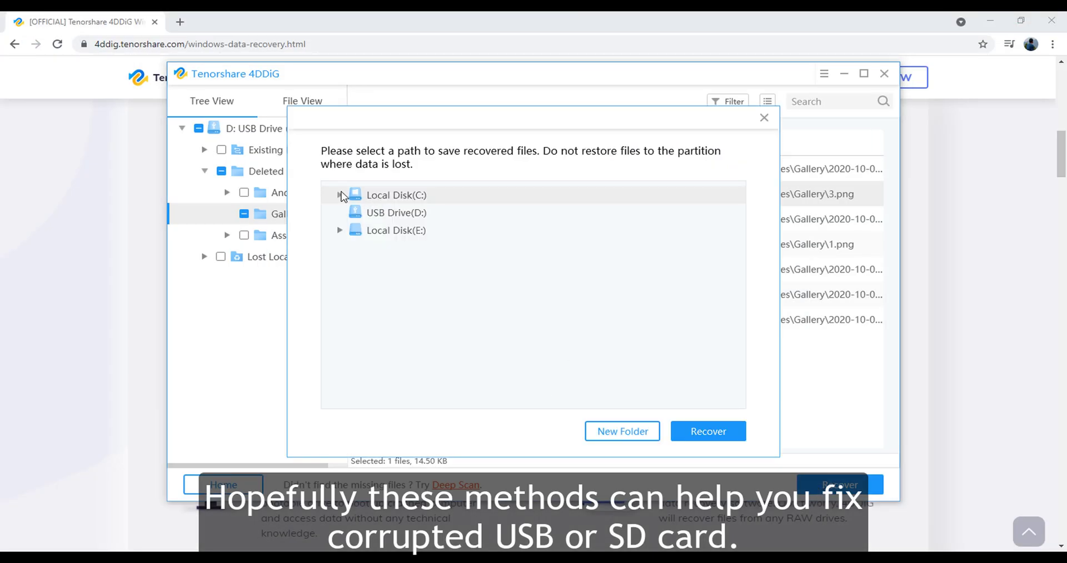
pyautogui.click(341, 194)
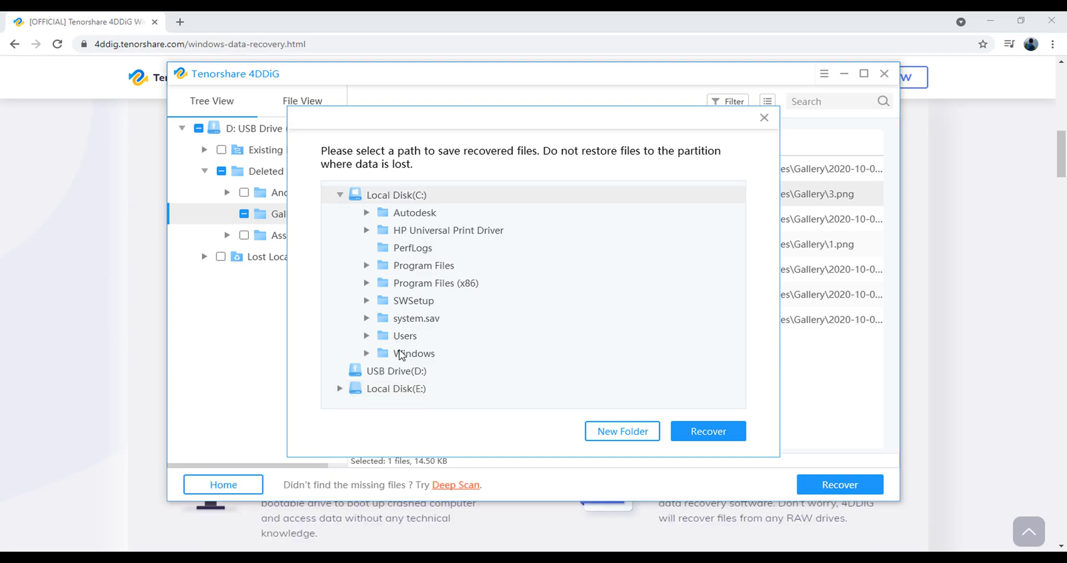
pyautogui.click(707, 430)
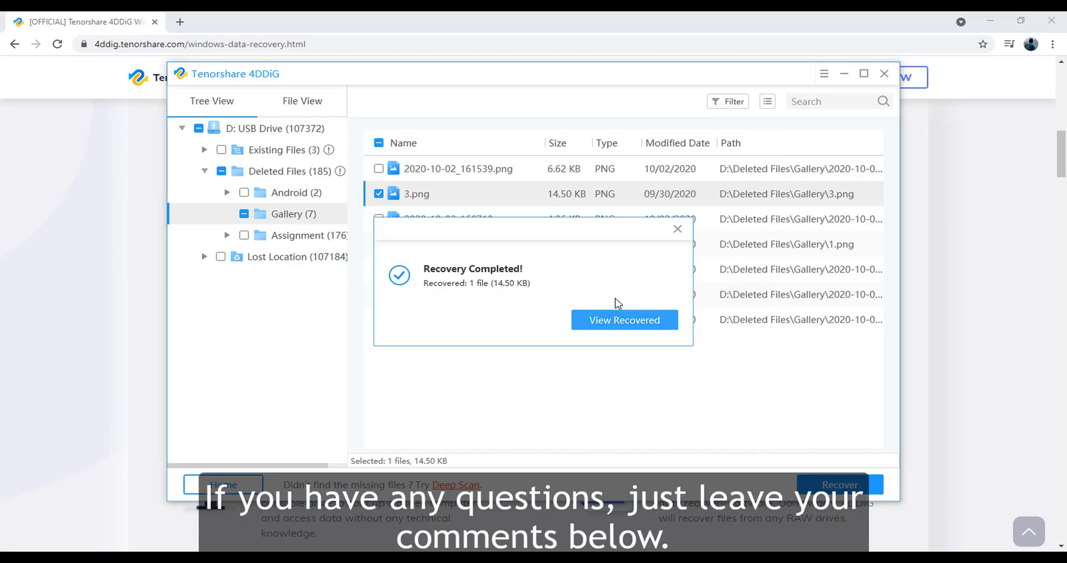
pyautogui.click(624, 321)
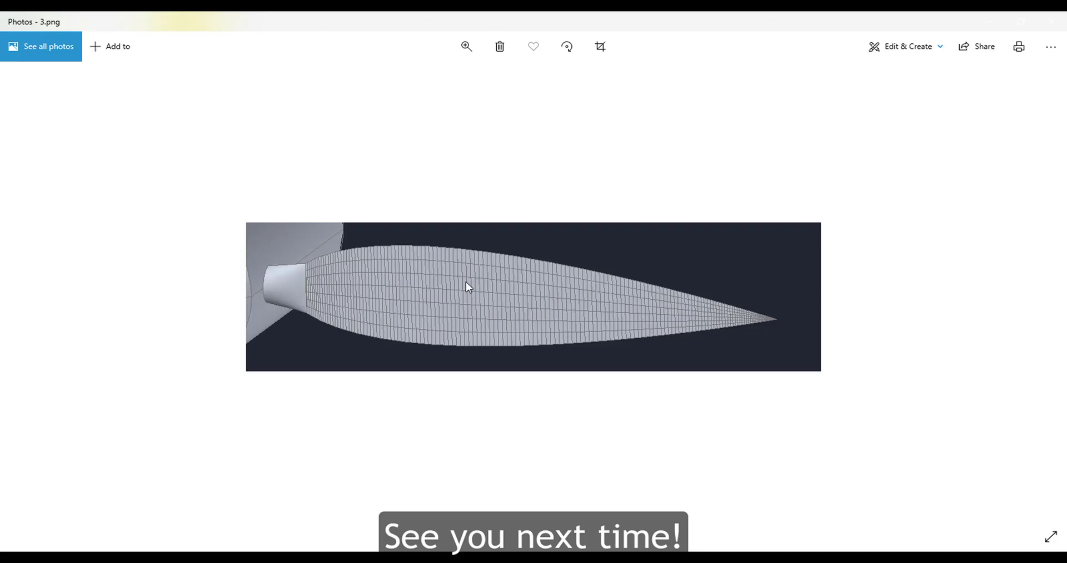